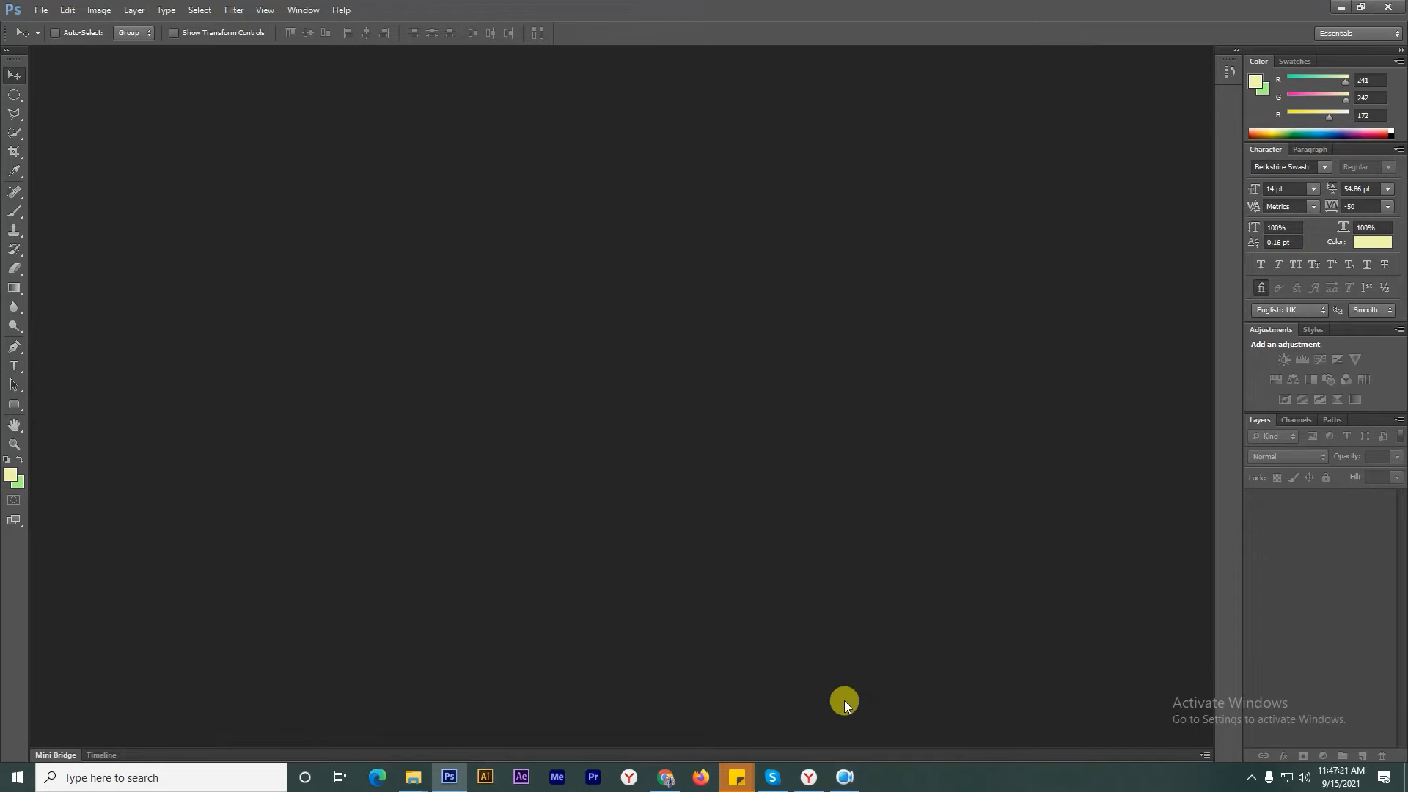
Open Untitled-1.jpg, the photo of the woman in the yellow flower field, from Downloads
left_click(41, 11)
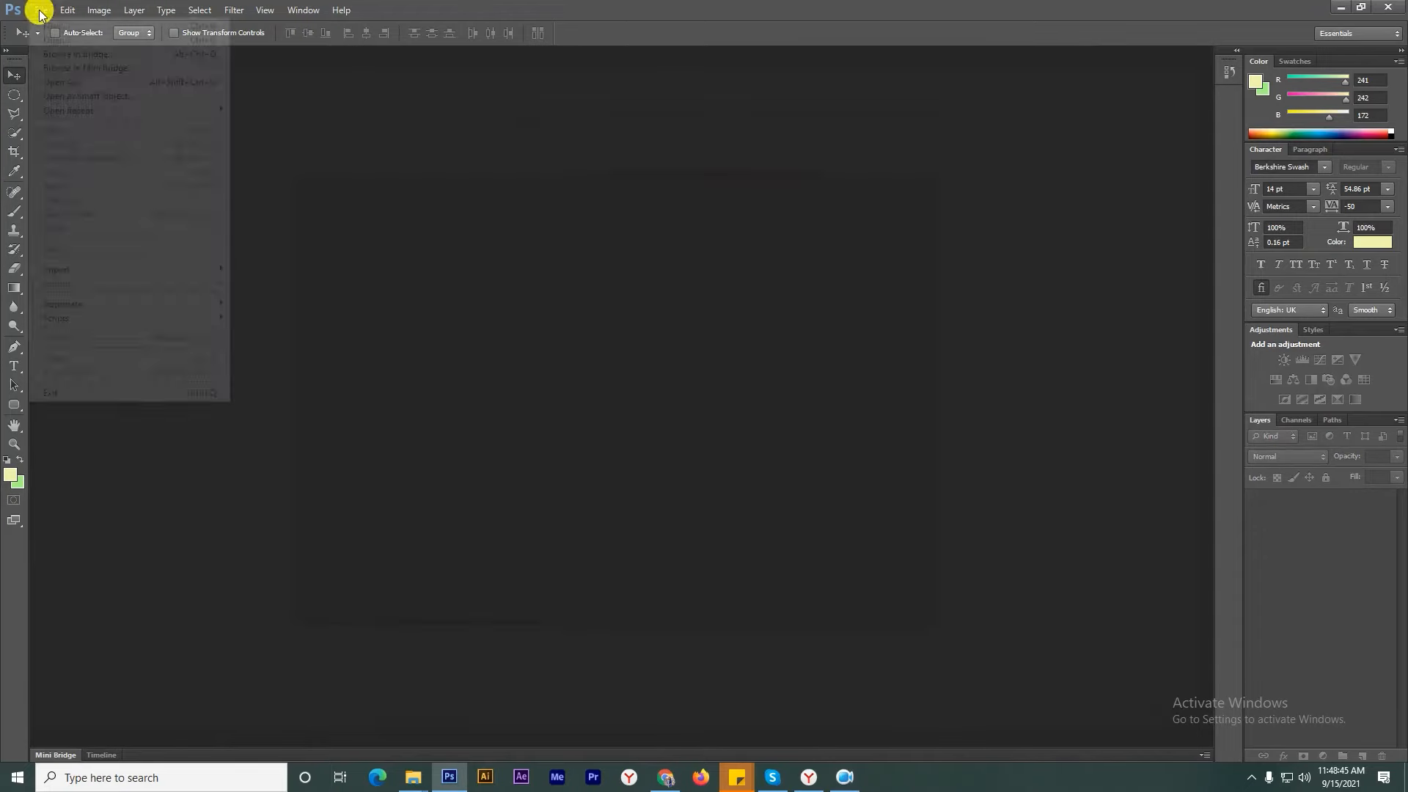
left_click(61, 82)
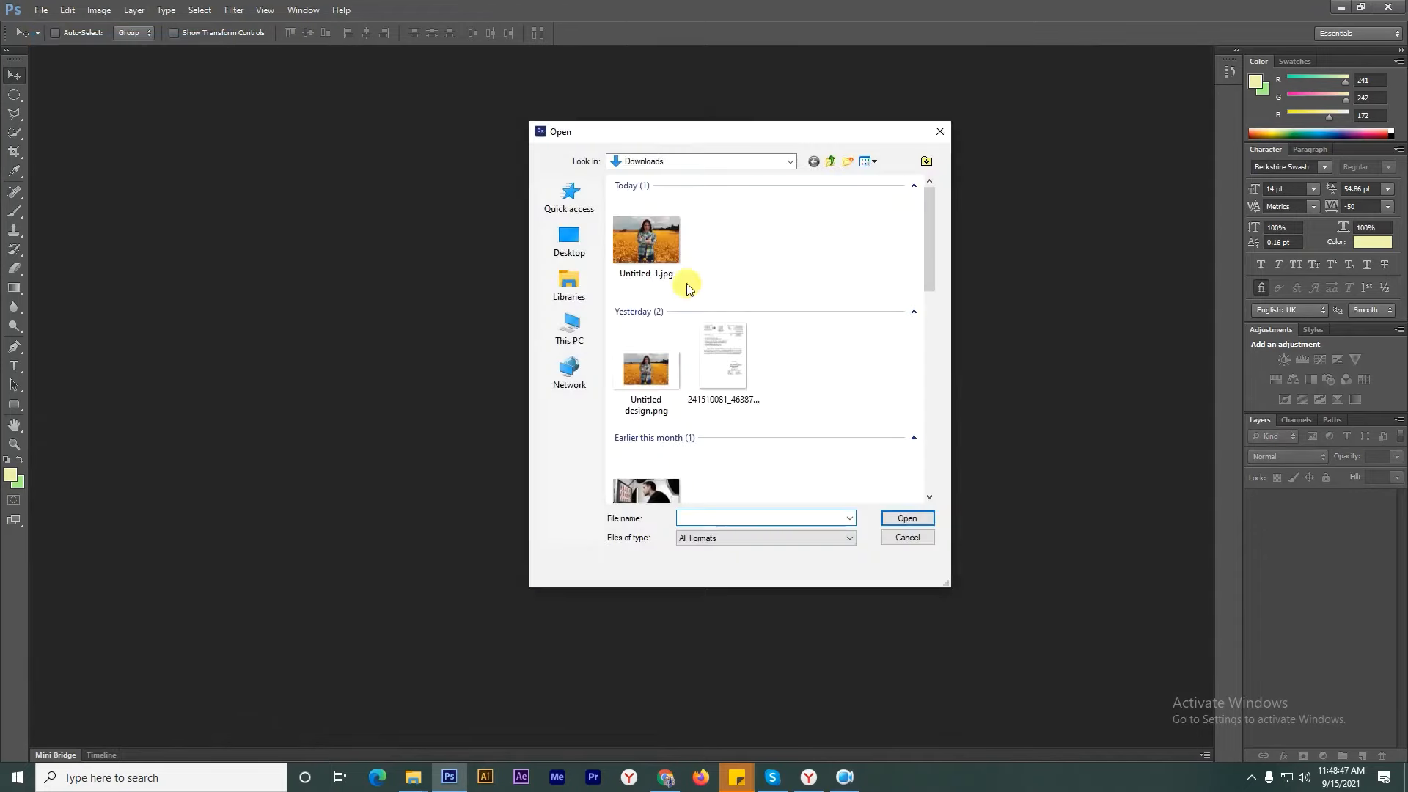
double_click(646, 239)
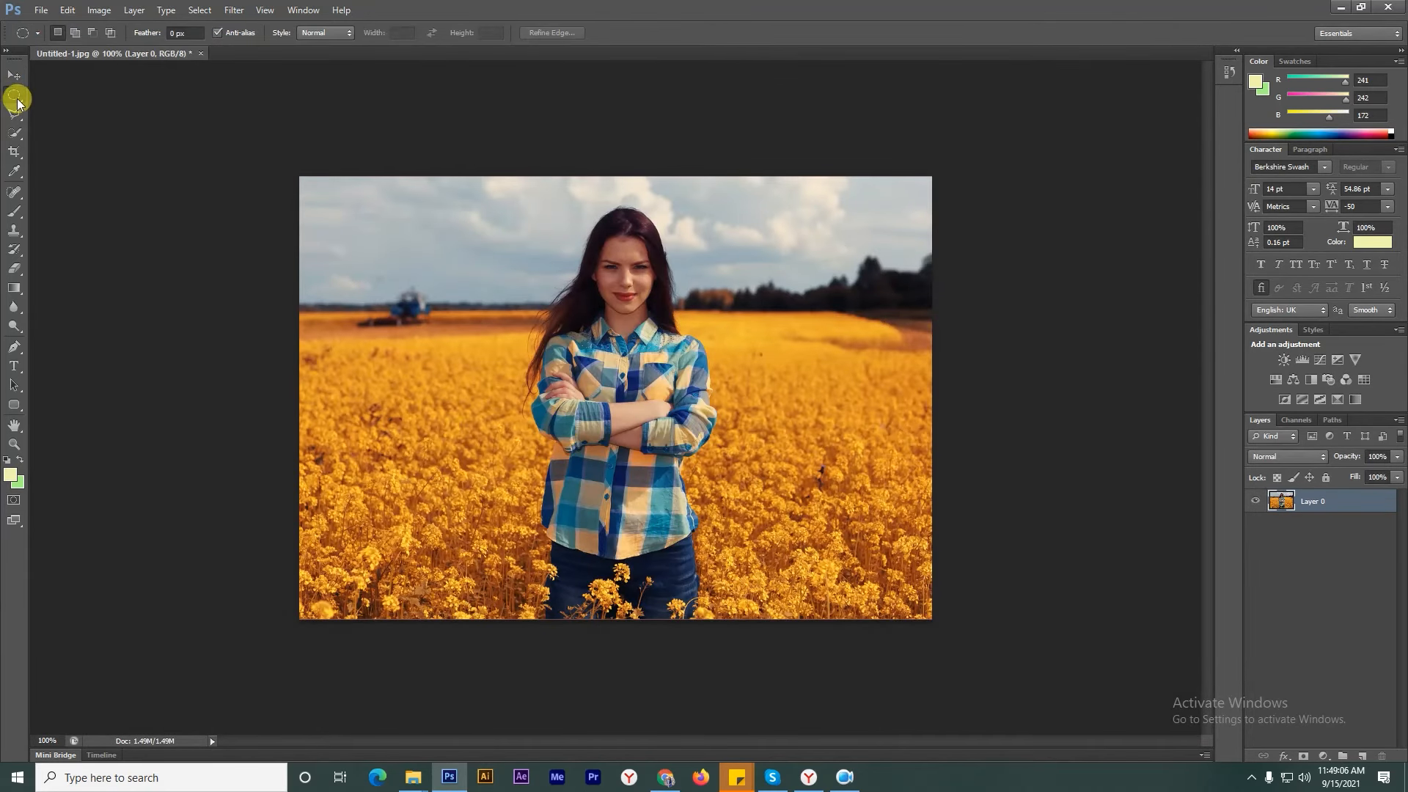
With the Elliptical Marquee, draw an oval selection framing the woman from head to waist
left_click(15, 97)
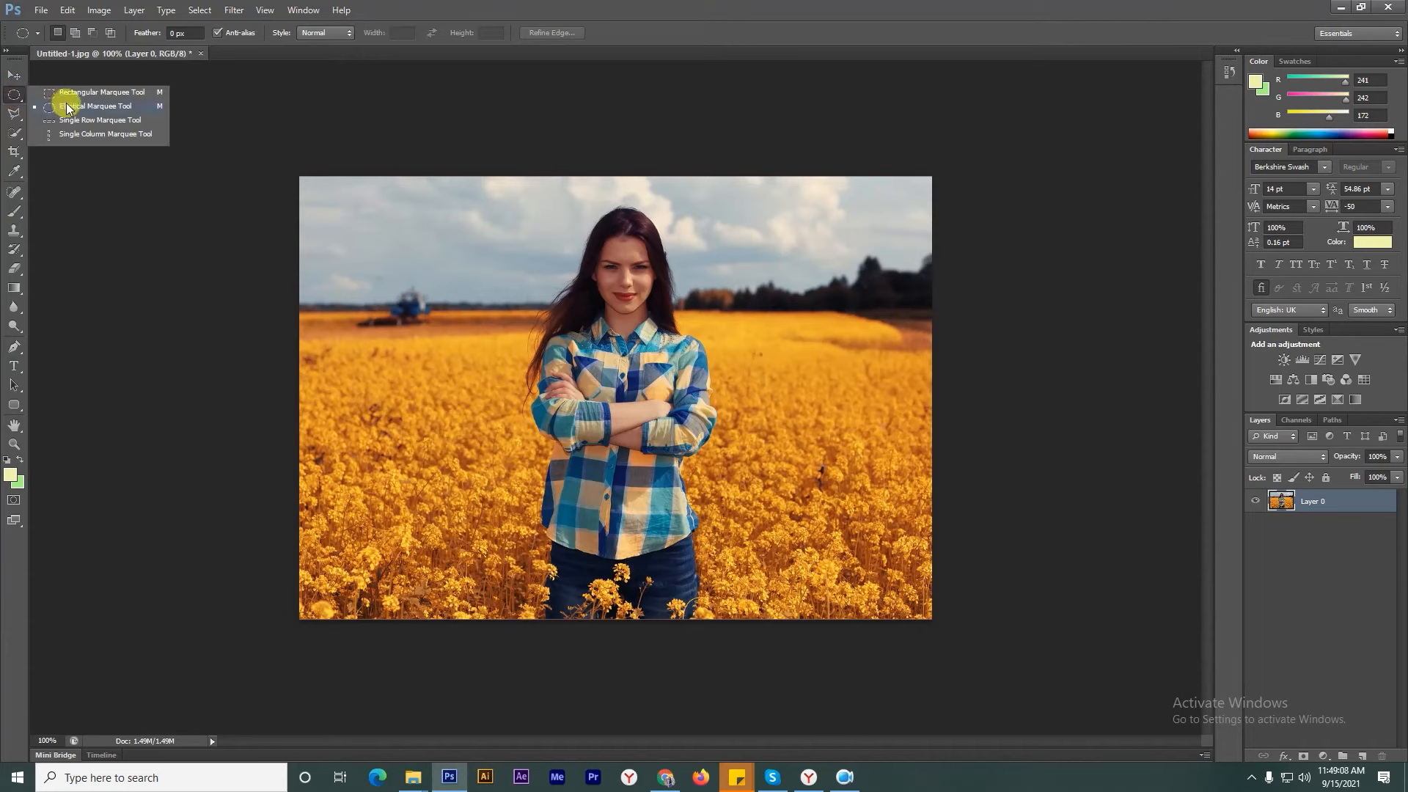
left_click(95, 105)
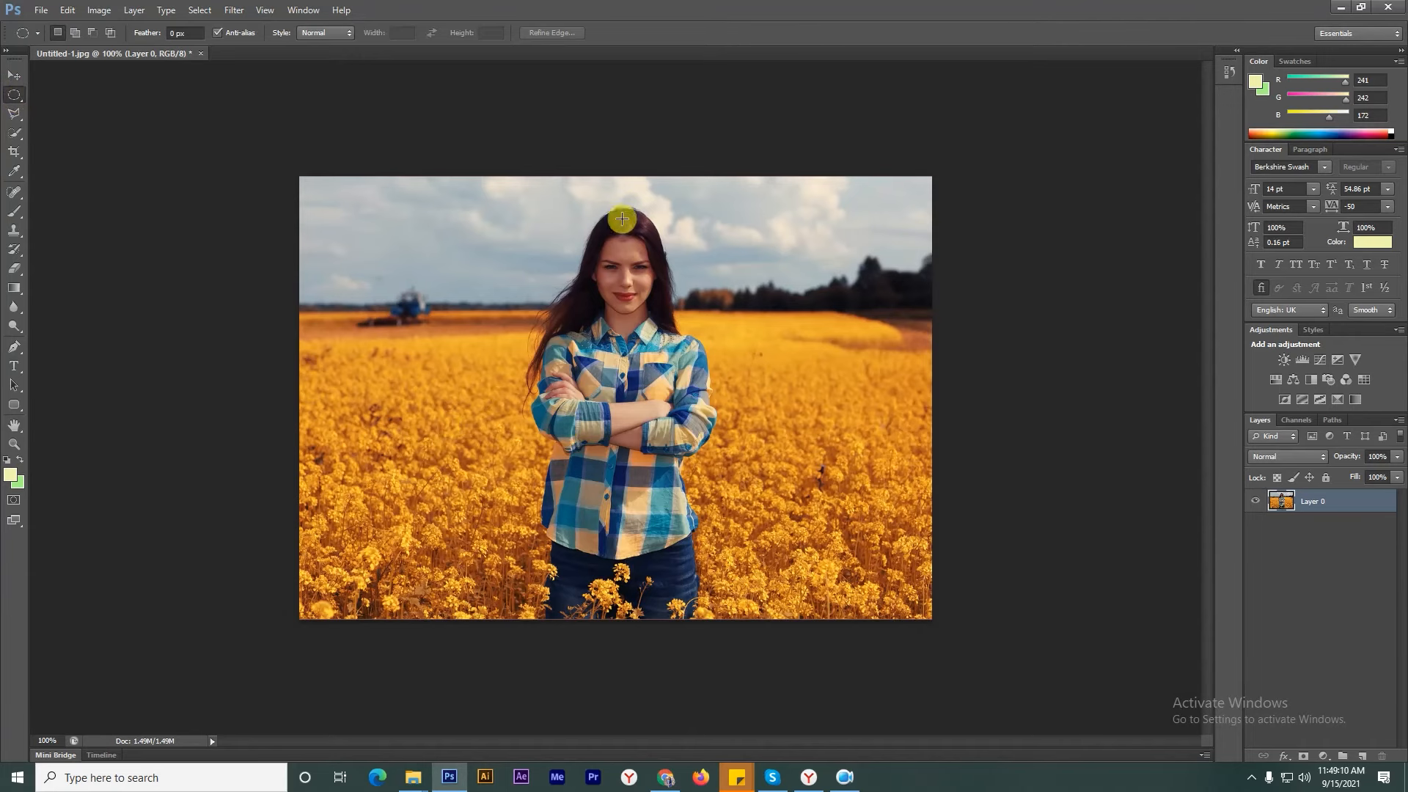
left_click_drag(622, 219, 668, 429)
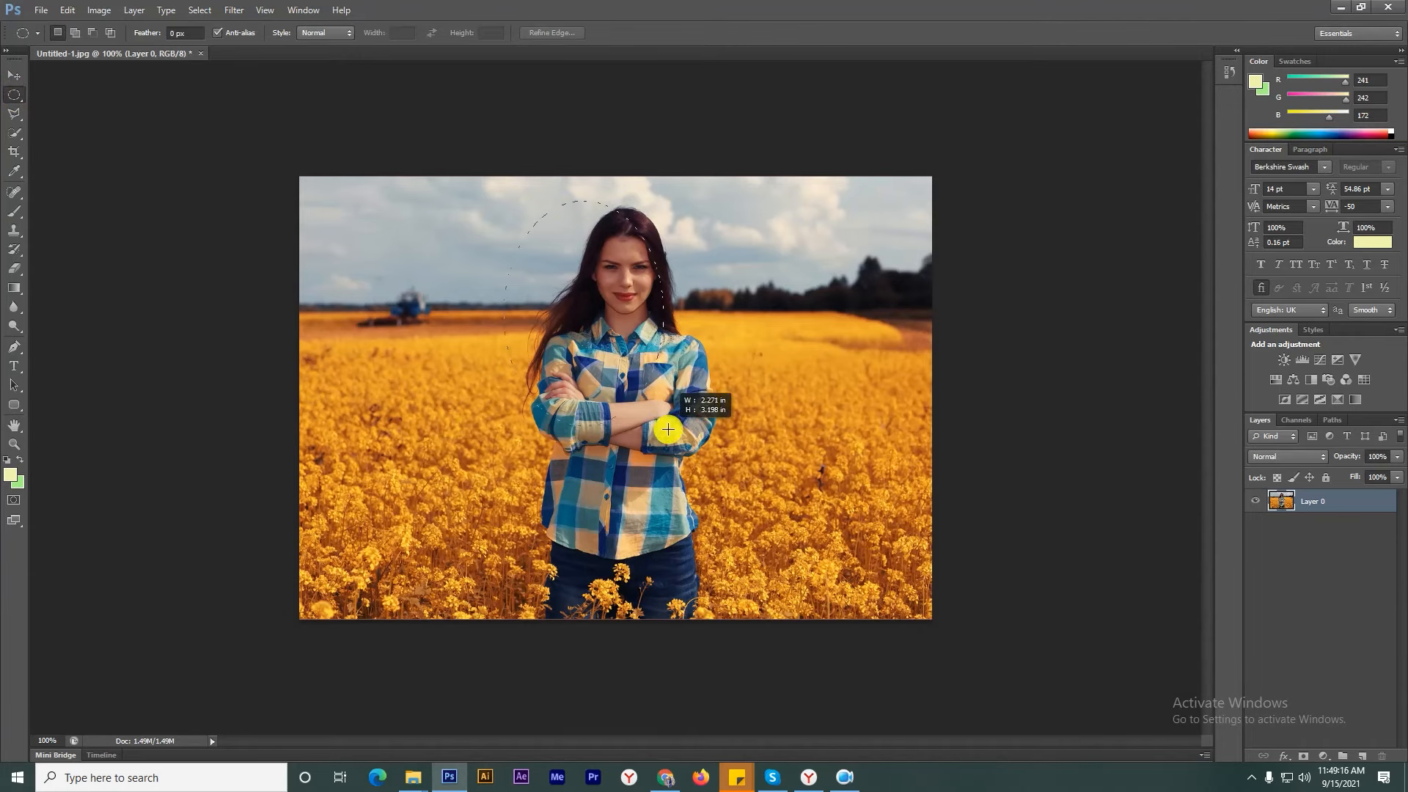
left_click_drag(669, 430, 651, 263)
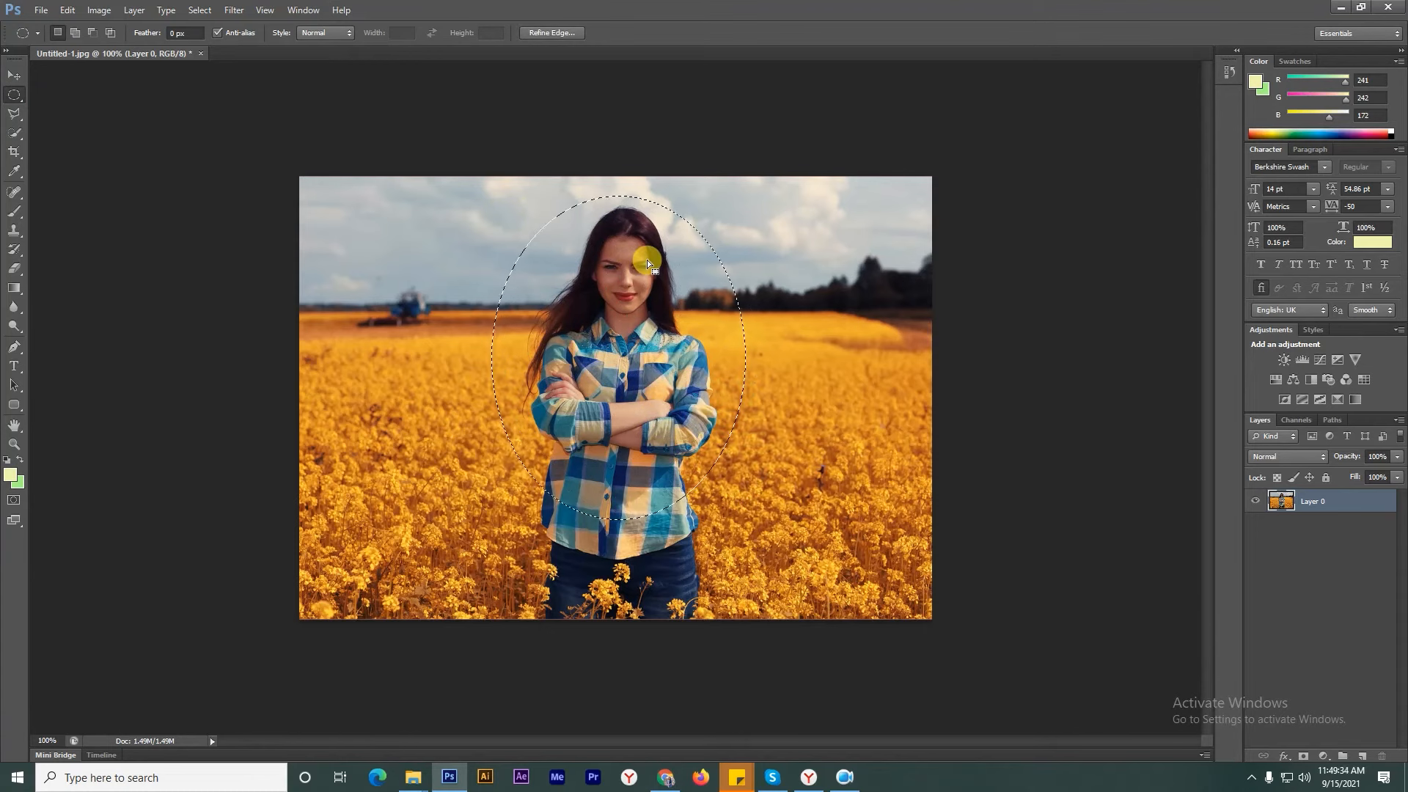
In Refine Edge, feather the oval selection by about 37.9 px and apply it
left_click(199, 10)
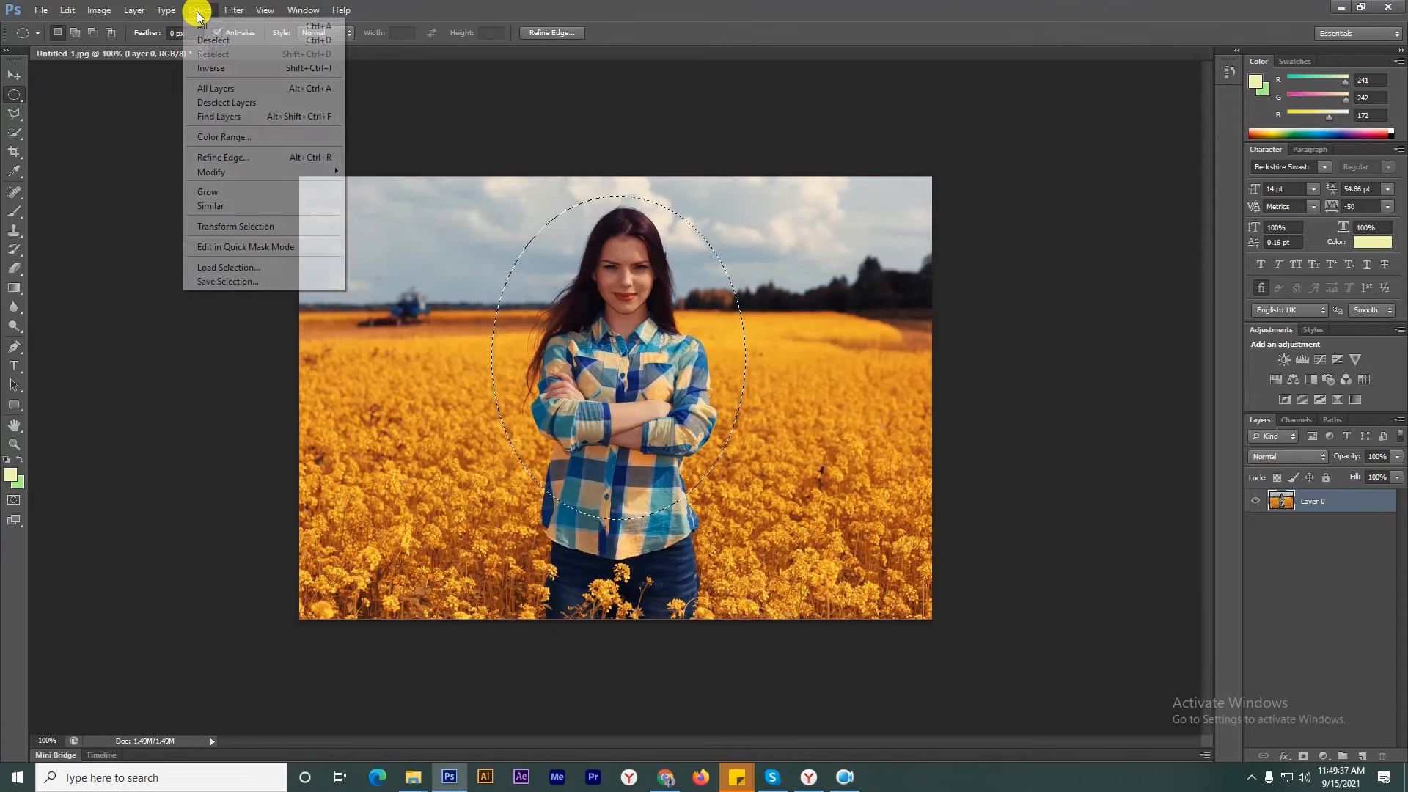
mouse_move(223, 157)
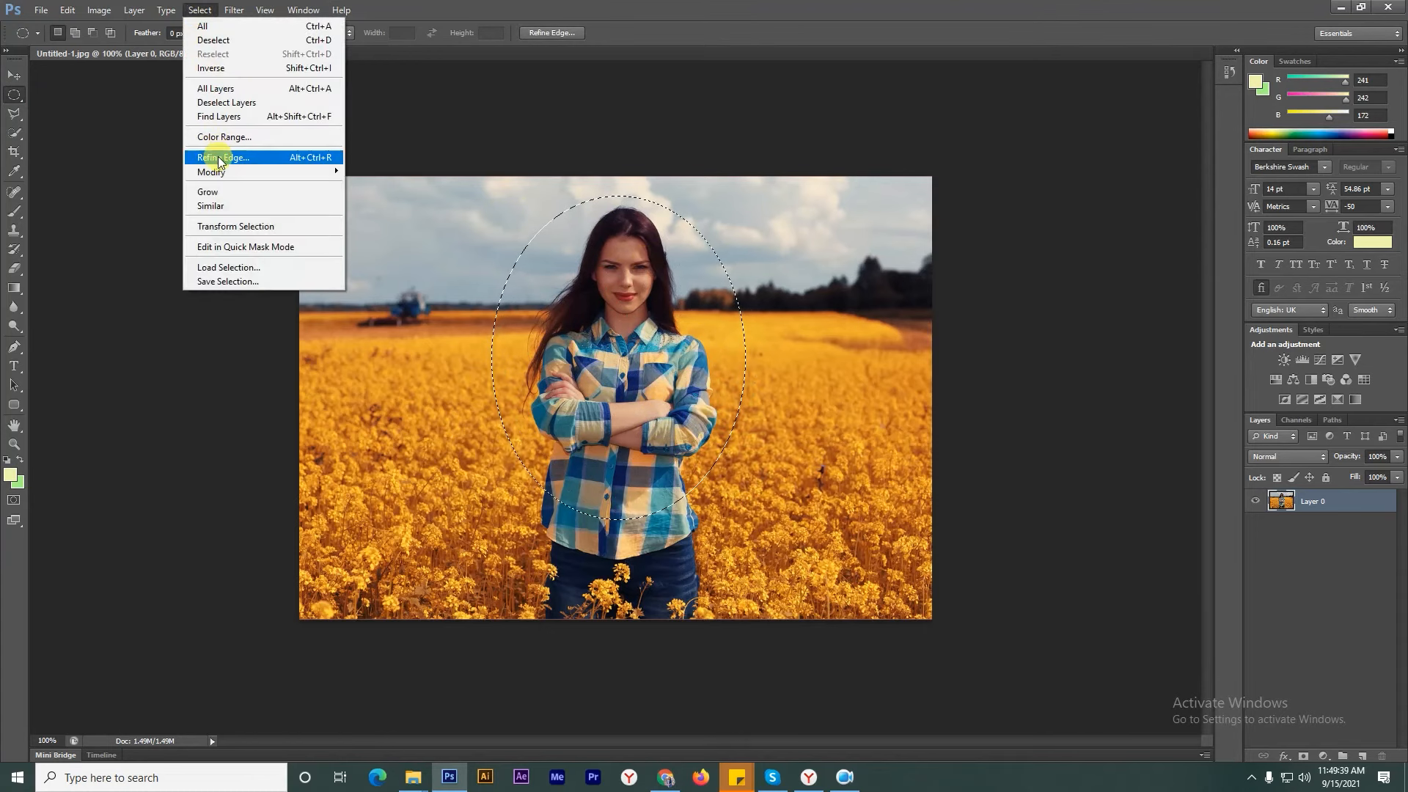
left_click(225, 157)
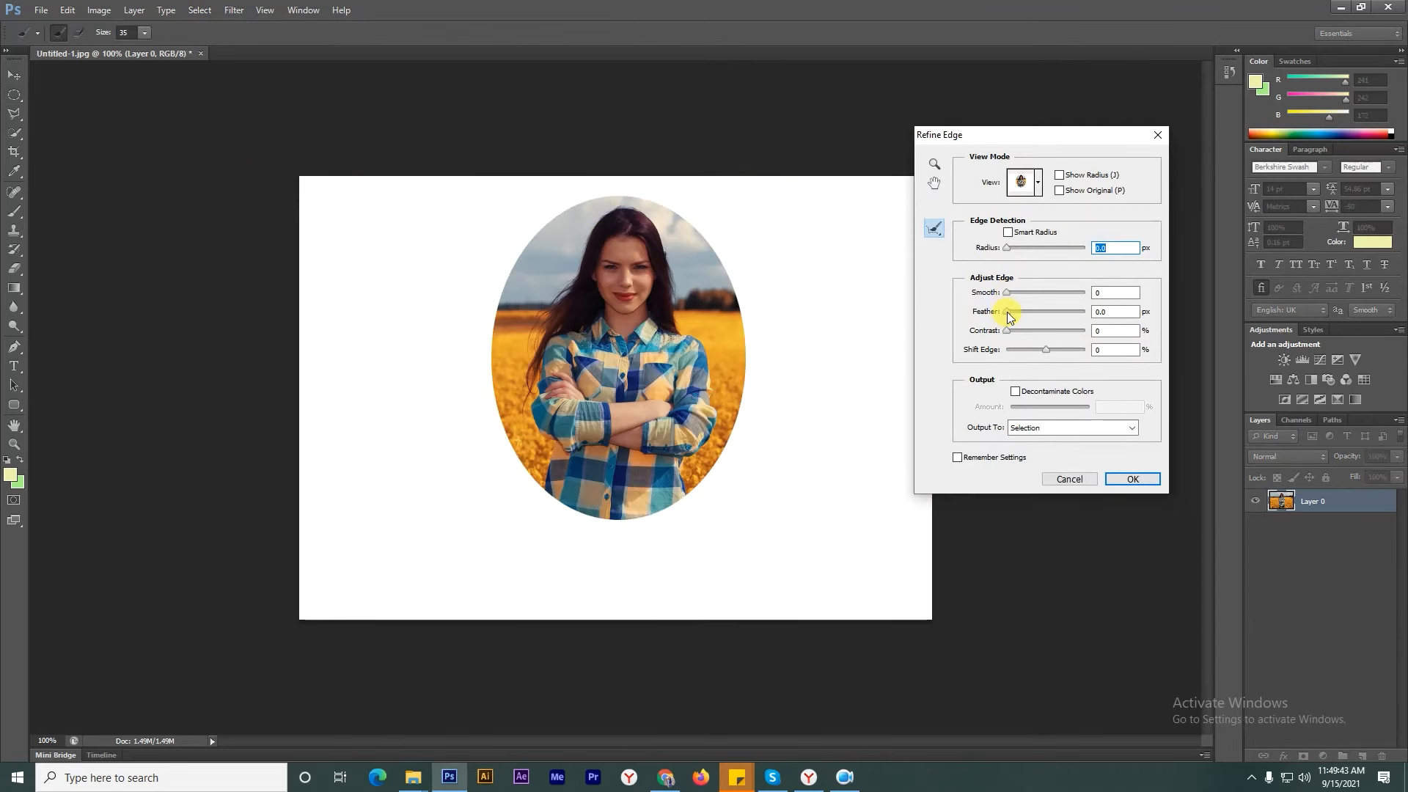
left_click_drag(1007, 311, 1013, 311)
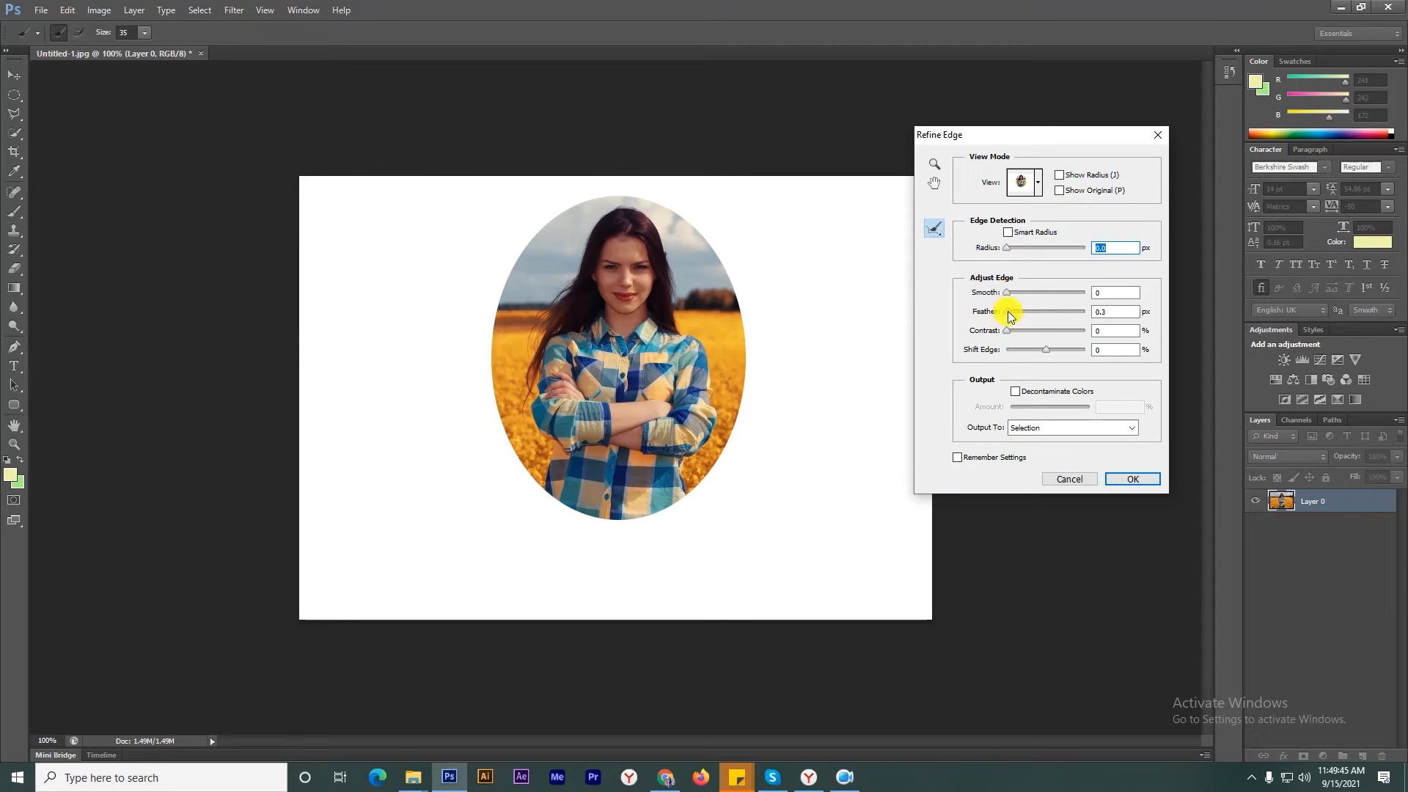
left_click_drag(1008, 311, 1044, 311)
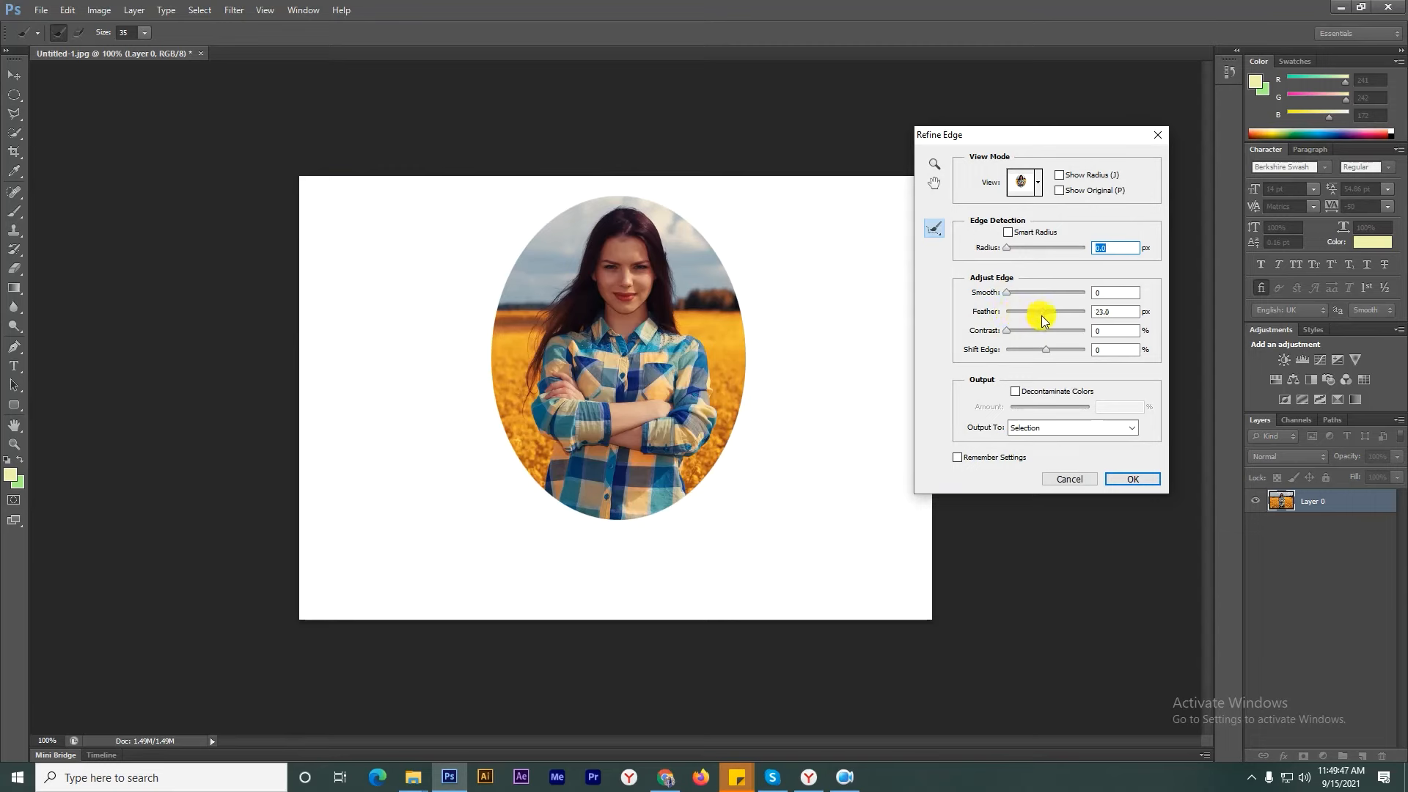
left_click_drag(1042, 311, 1050, 311)
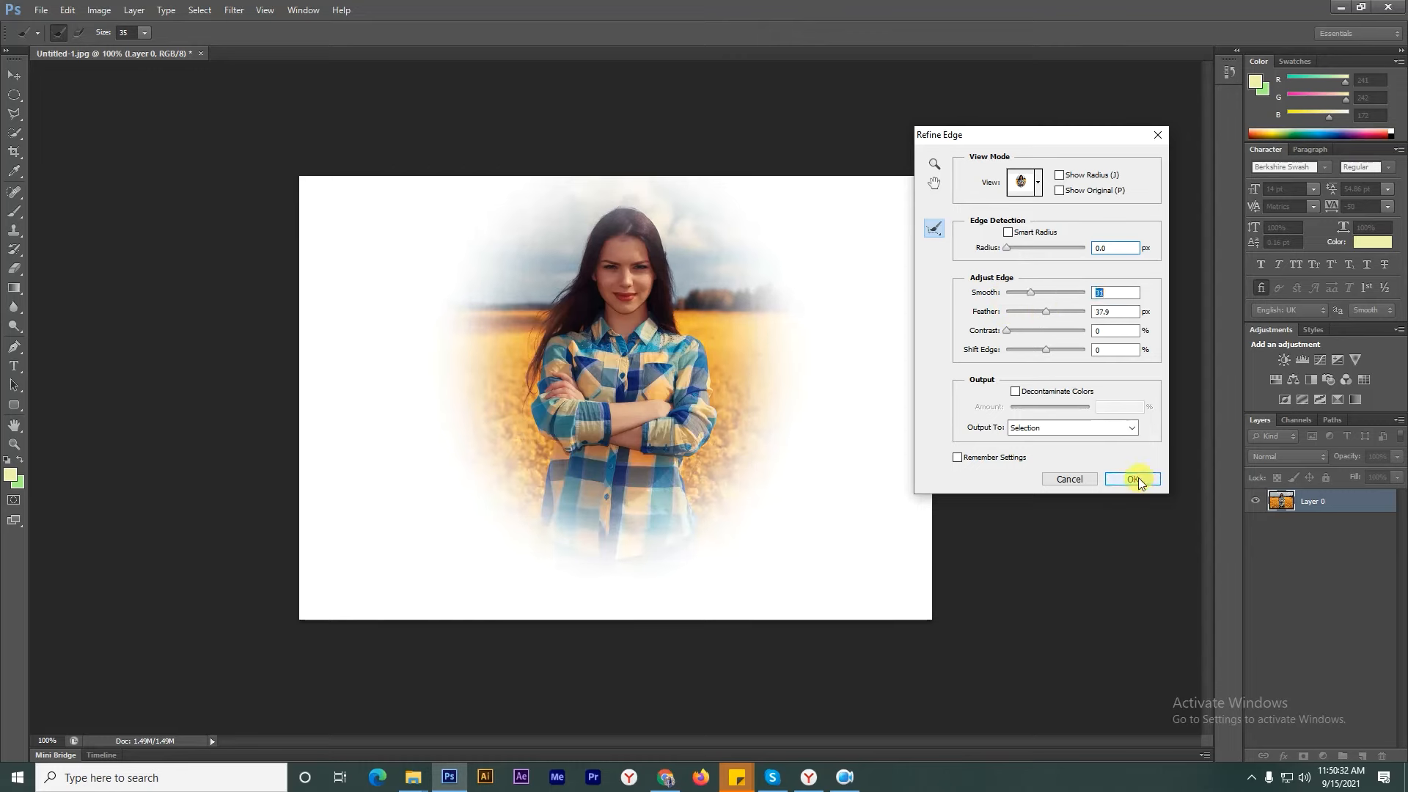
left_click(1131, 478)
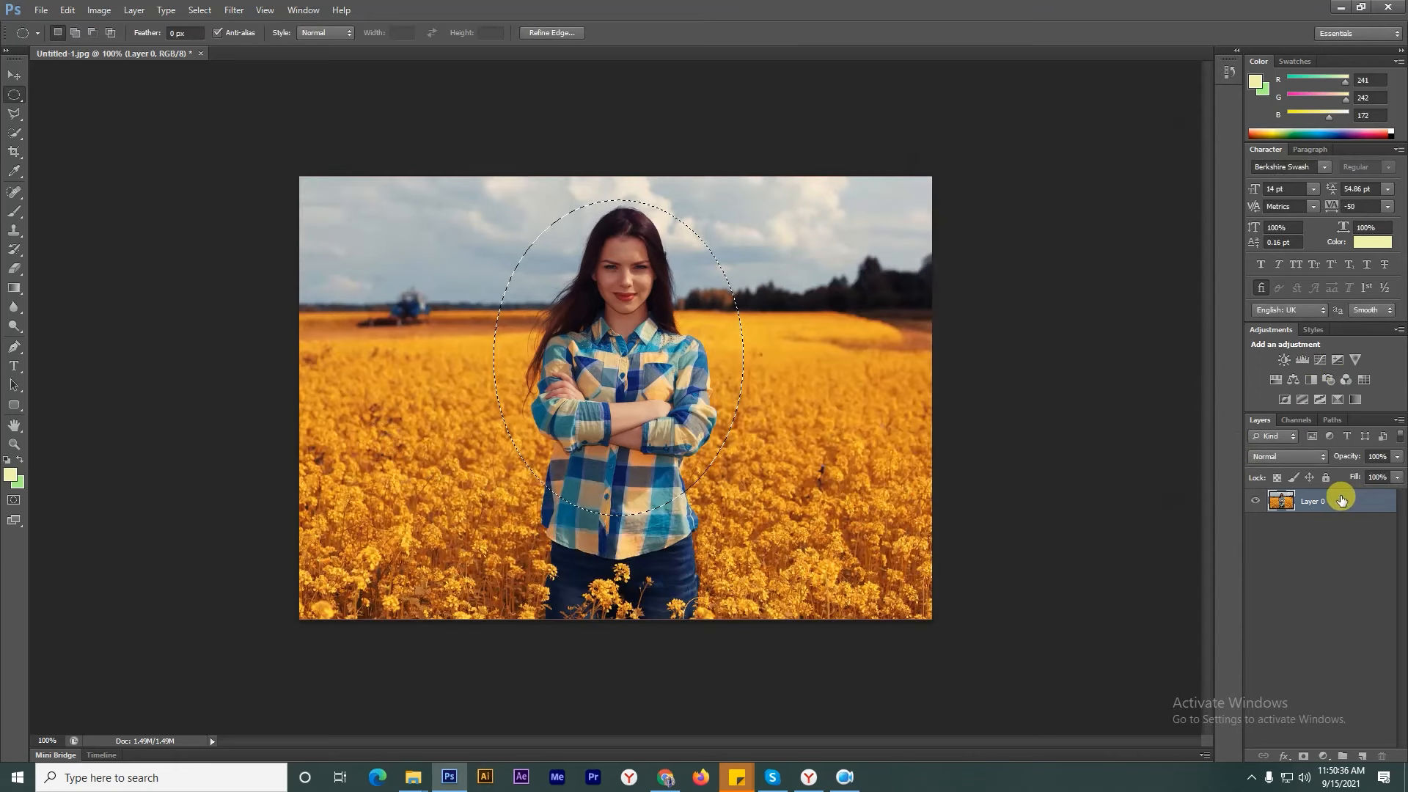
Duplicate the feathered oval onto a new Layer 1 with Ctrl+J
key("ctrl+j")
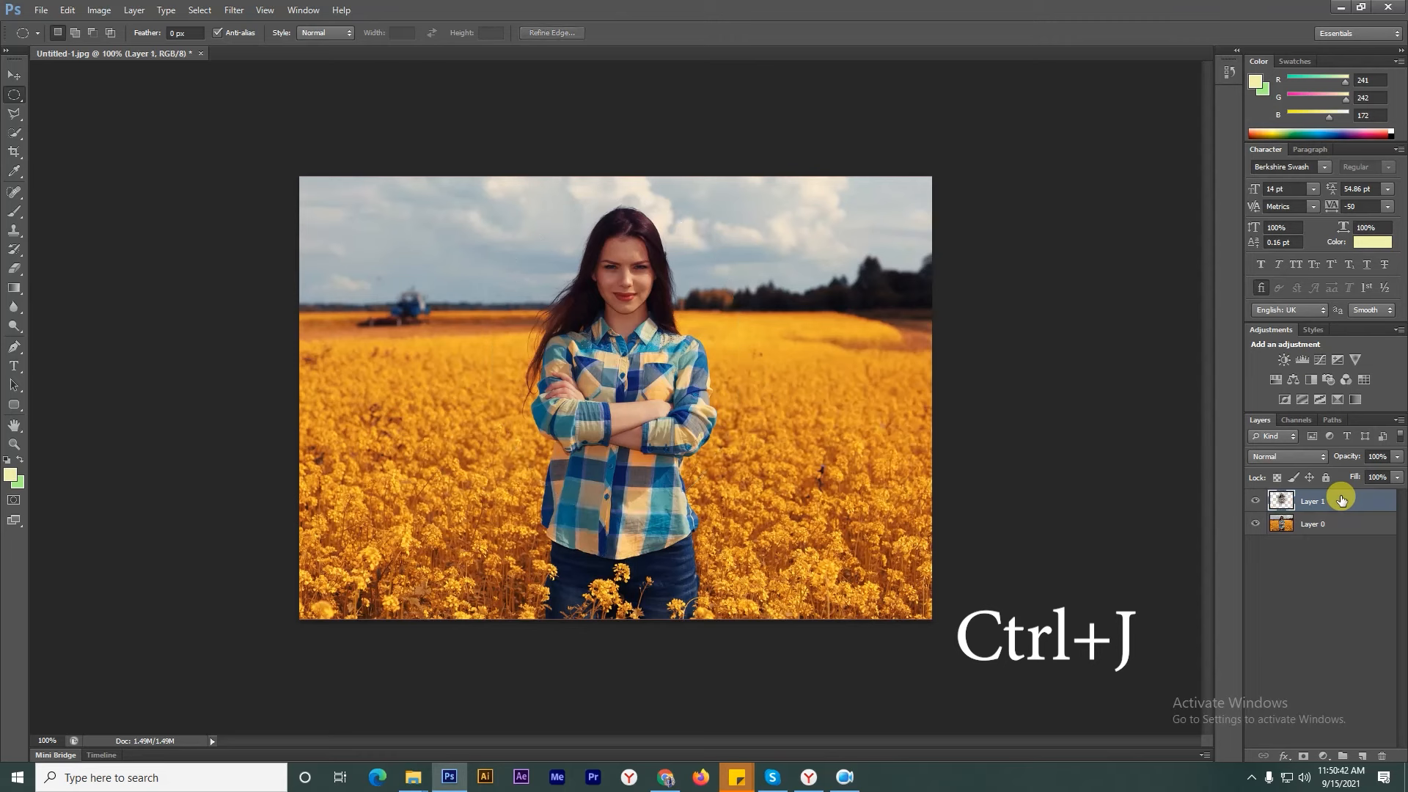
key("ctrl+j")
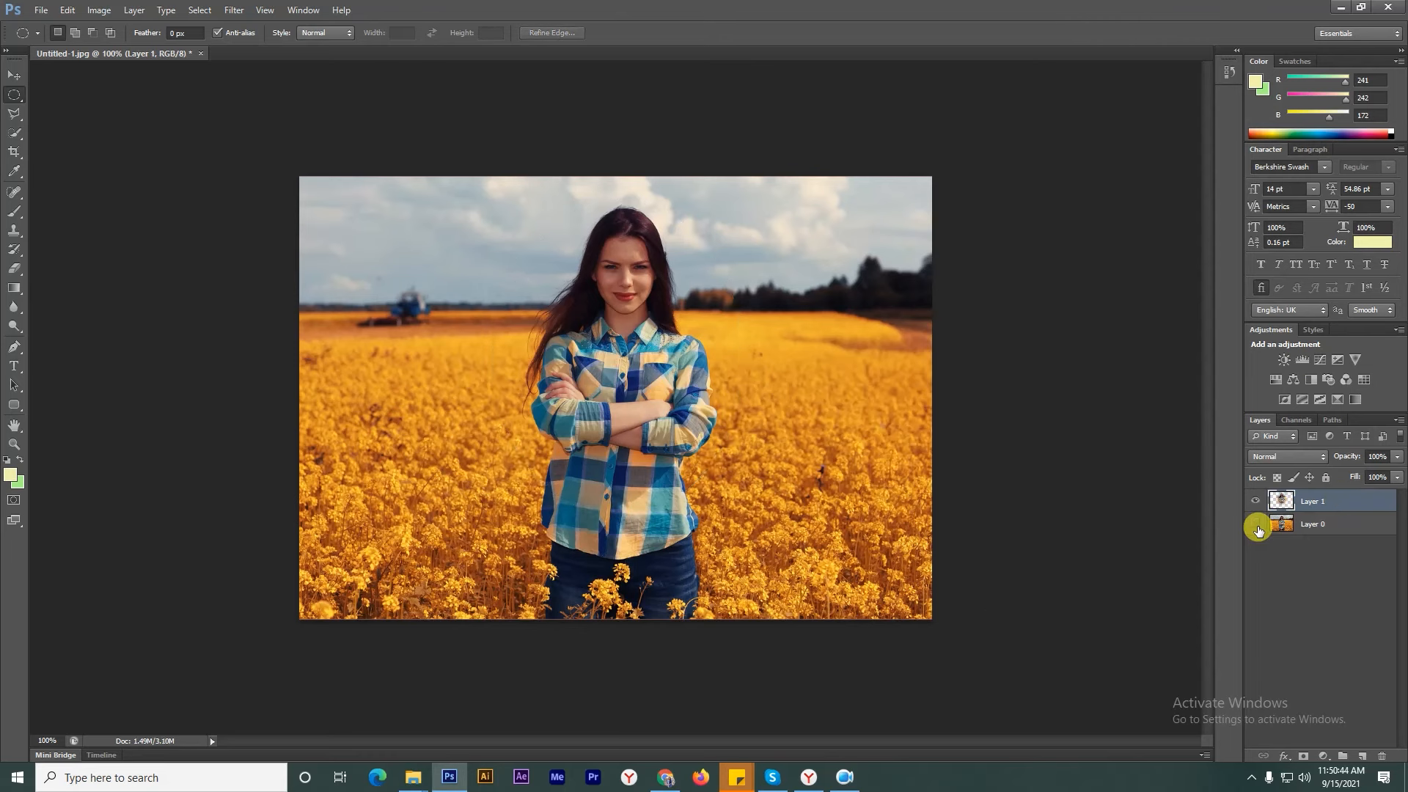